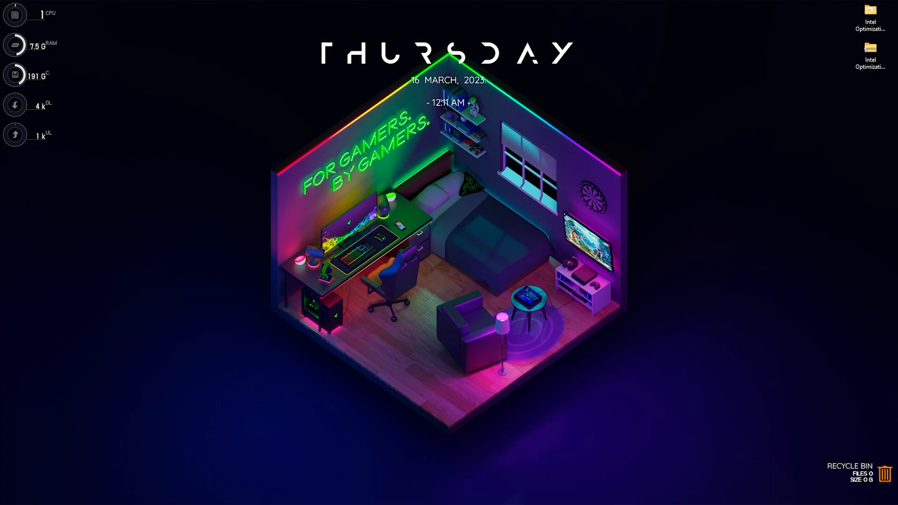
Open Settings, find Storage Sense with an 'st' search, and run it immediately
type("settings")
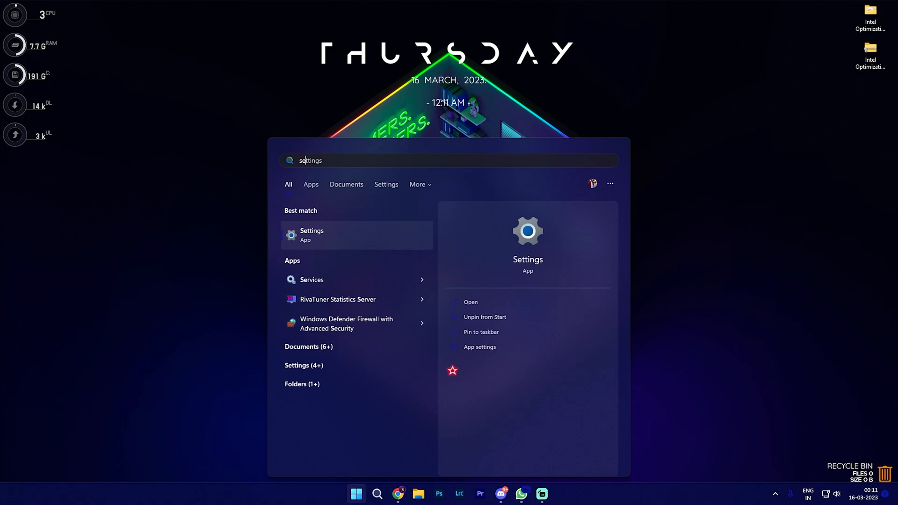
left_click(311, 234)
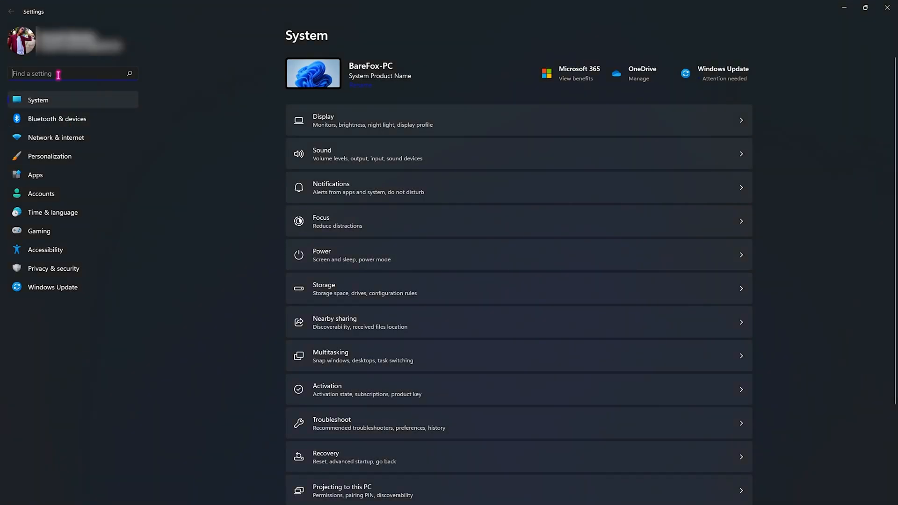
type("stor")
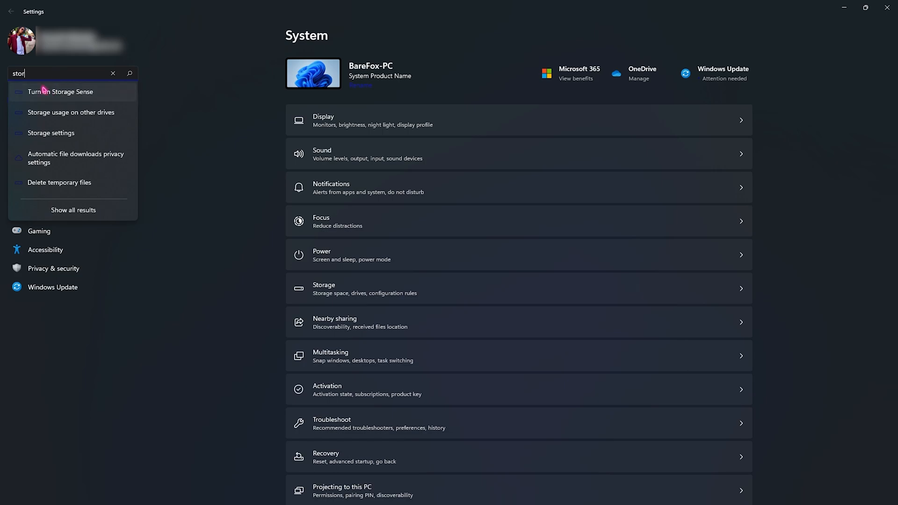
left_click(51, 132)
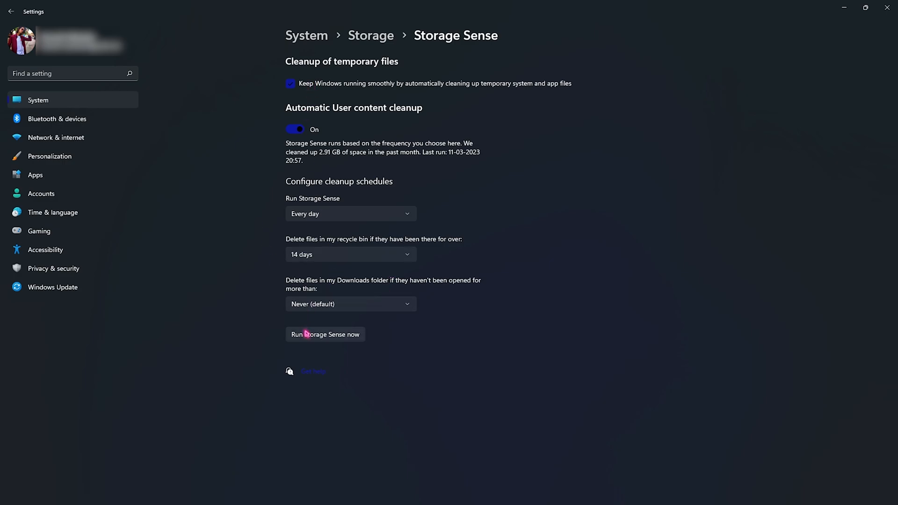
left_click(324, 334)
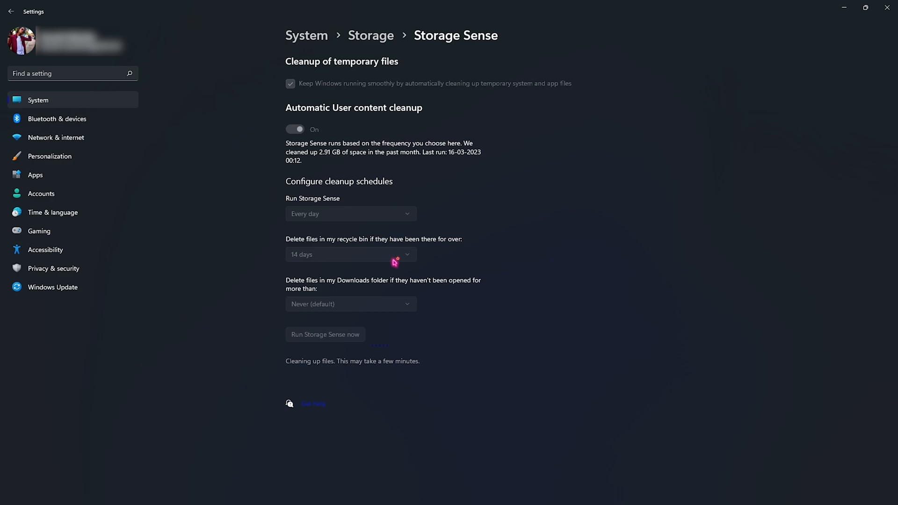
mouse_move(394, 262)
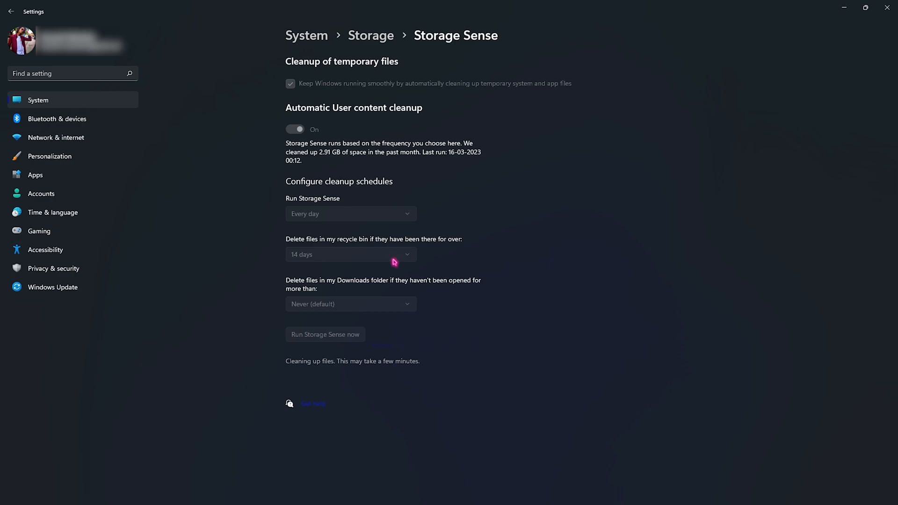
mouse_move(318, 156)
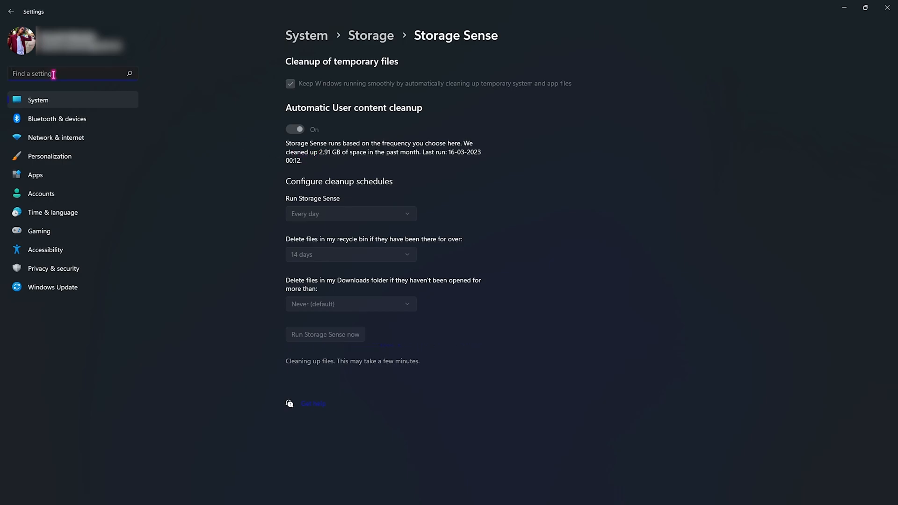
Open the Delivery Optimization options under Windows Update advanced options
left_click(52, 286)
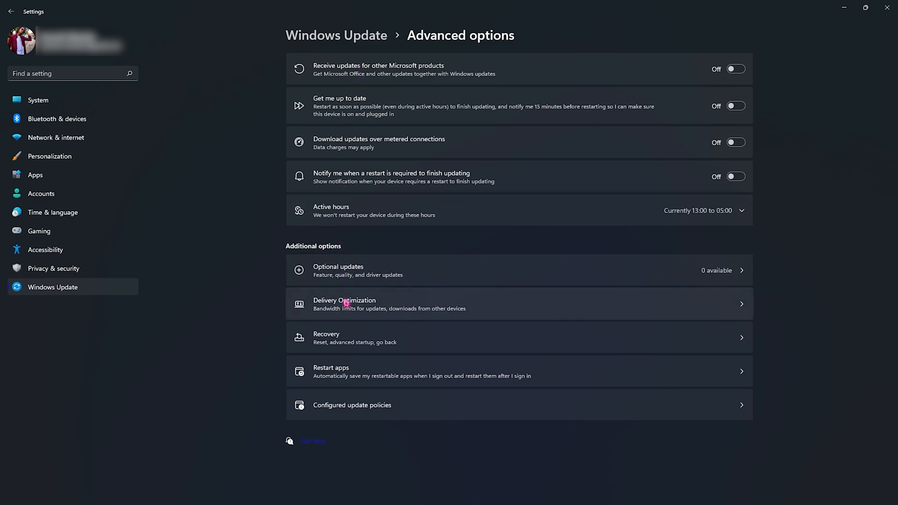
left_click(344, 303)
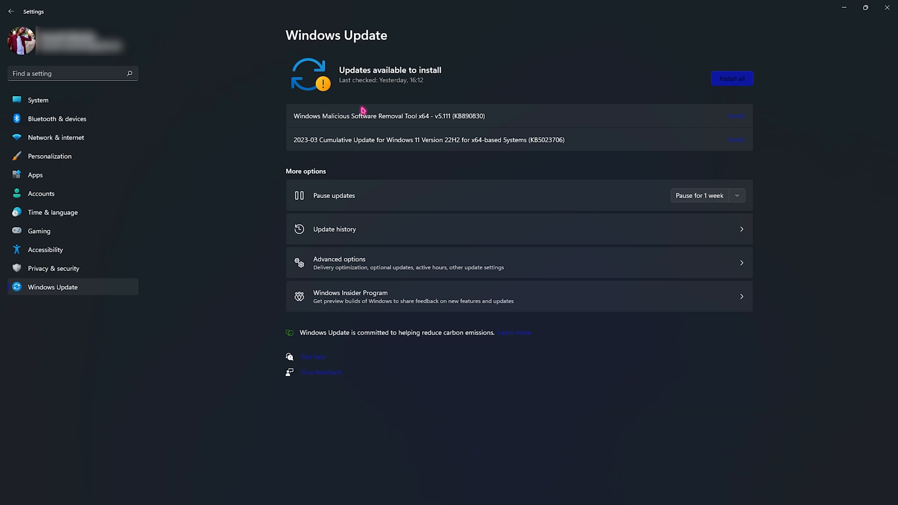
mouse_move(435, 98)
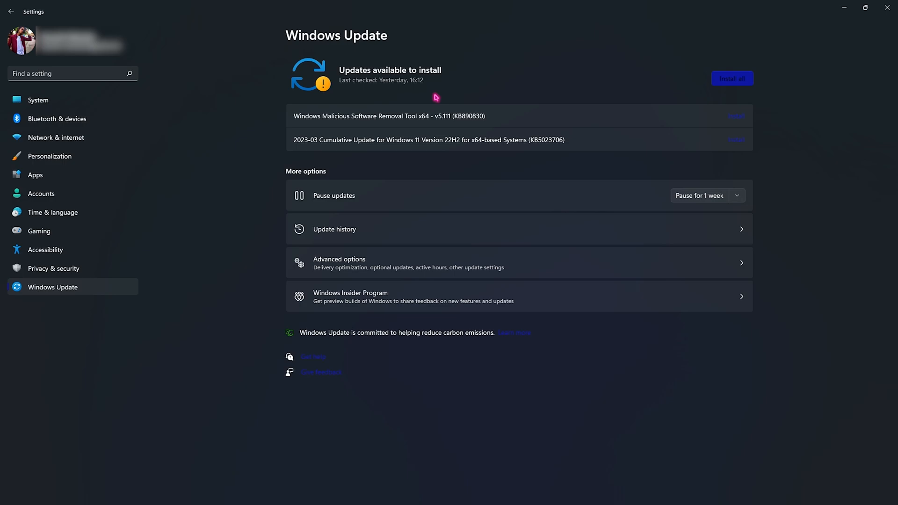
mouse_move(82, 288)
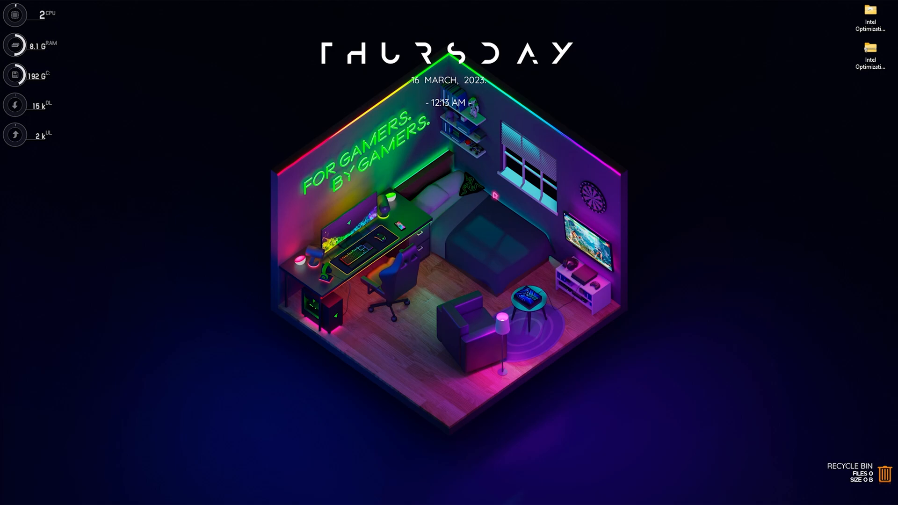
Search Control Panel for 'power' and open Power Options to check High performance
left_click(355, 493)
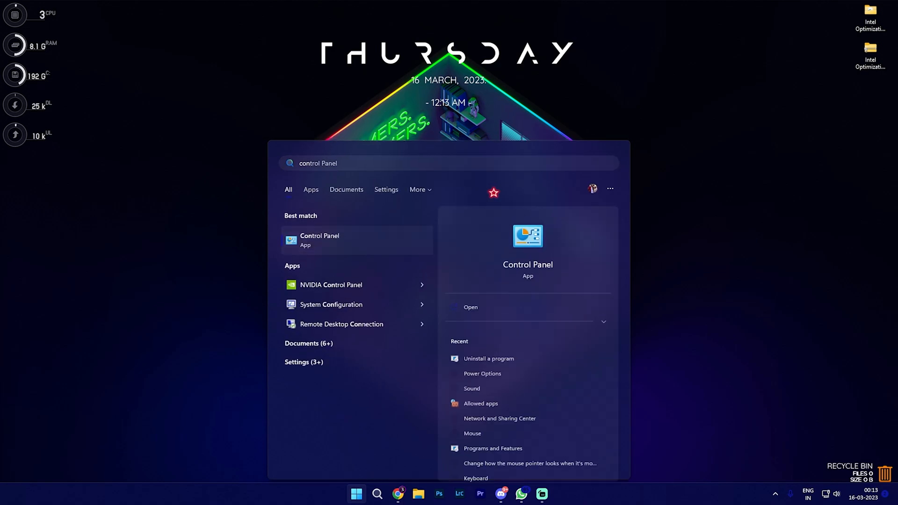
left_click(320, 239)
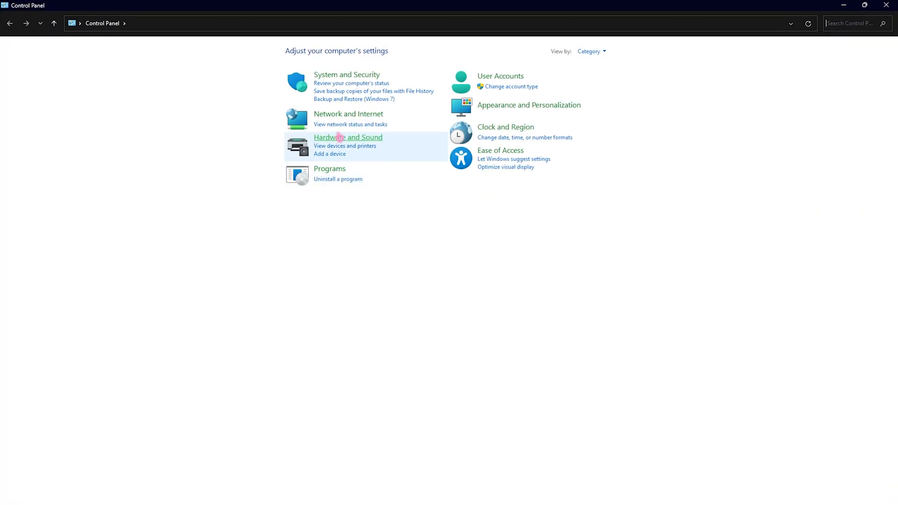
type("p")
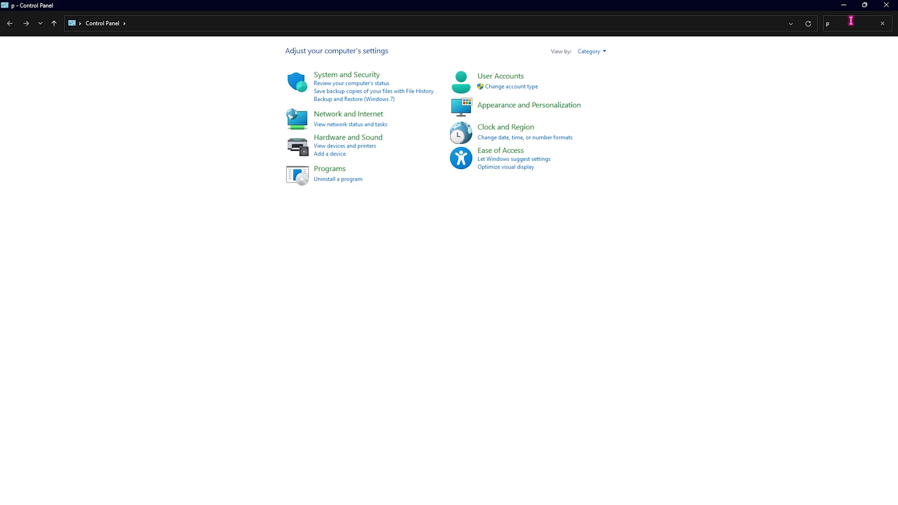
type("ower")
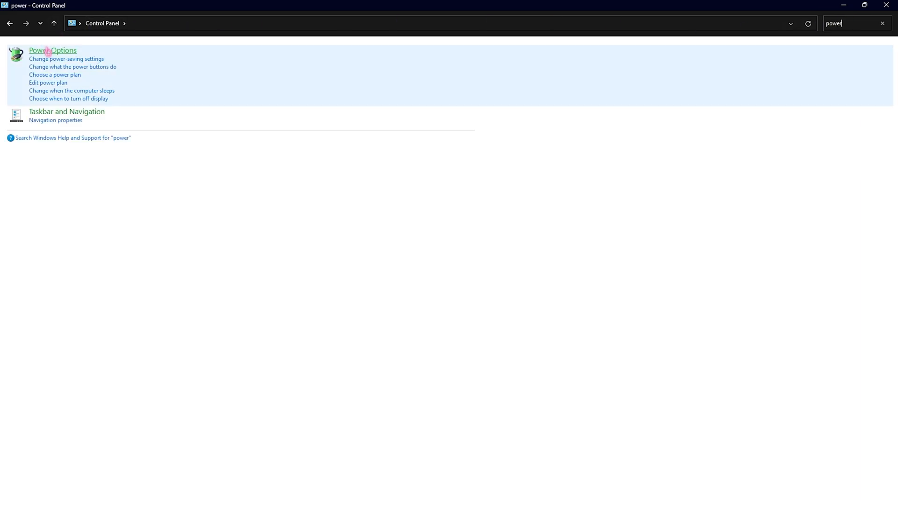
left_click(52, 51)
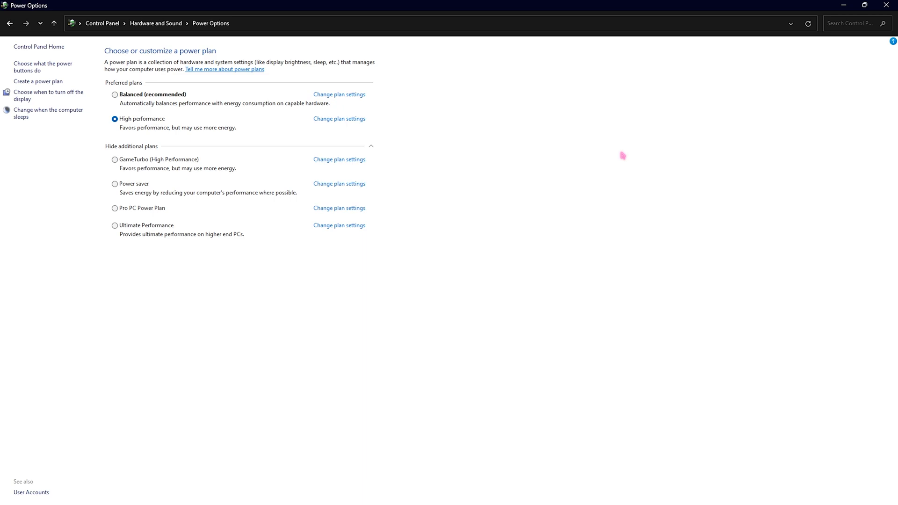
mouse_move(269, 130)
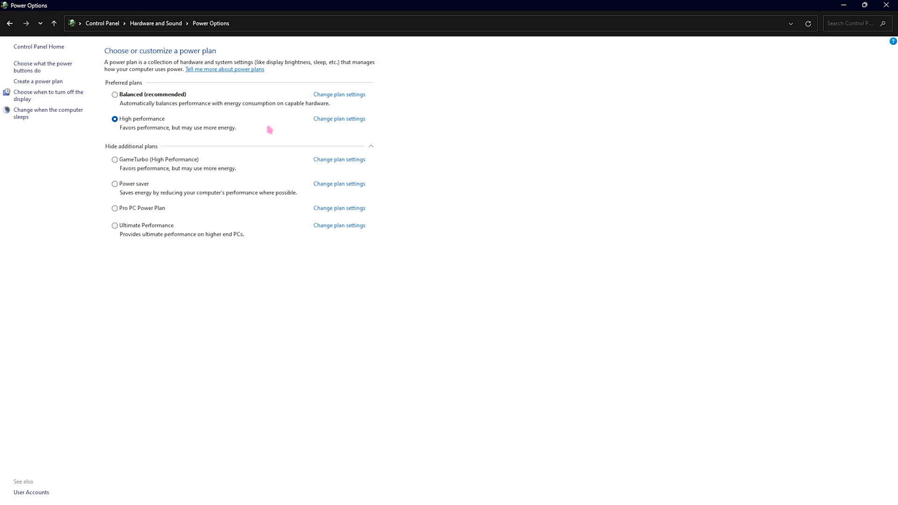
mouse_move(230, 133)
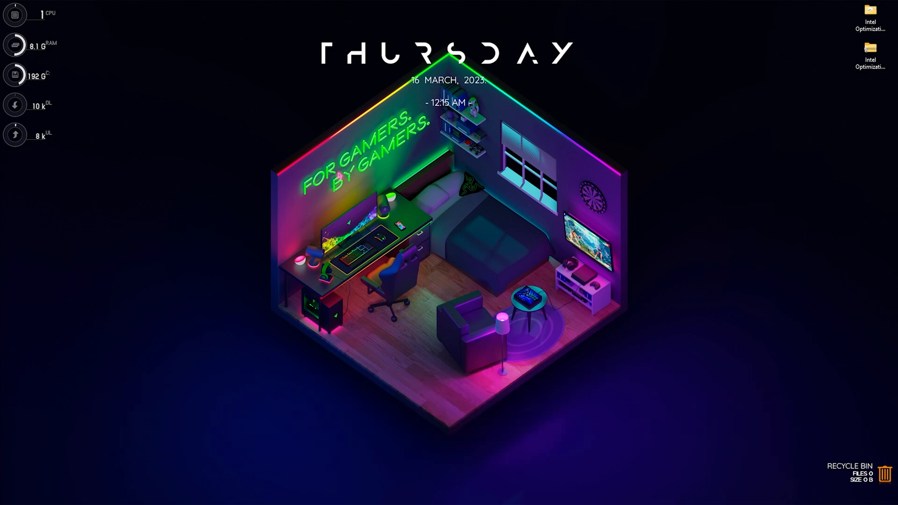
Open System Protection from a 'creat' search and select Local Disk (C:)
type("creat")
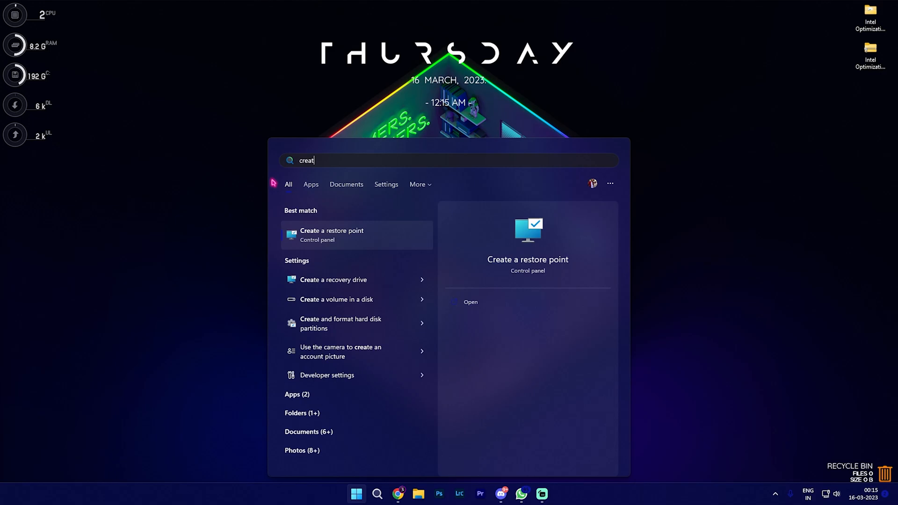
left_click(331, 235)
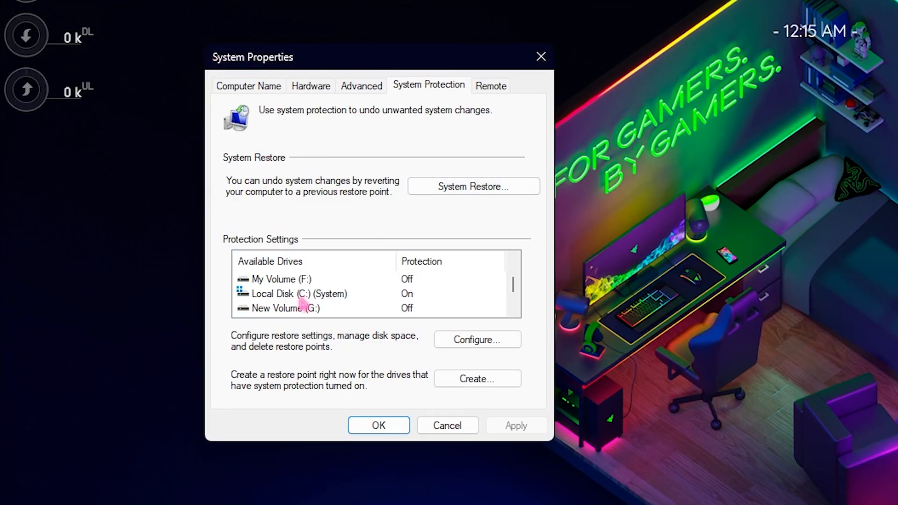
left_click(298, 293)
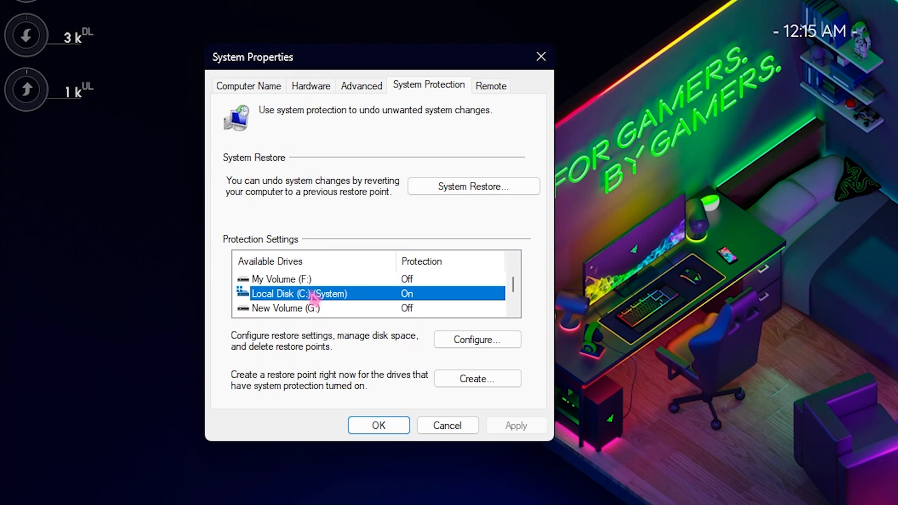
Create a restore point named 'Intel HD' and dismiss the success message
left_click(476, 339)
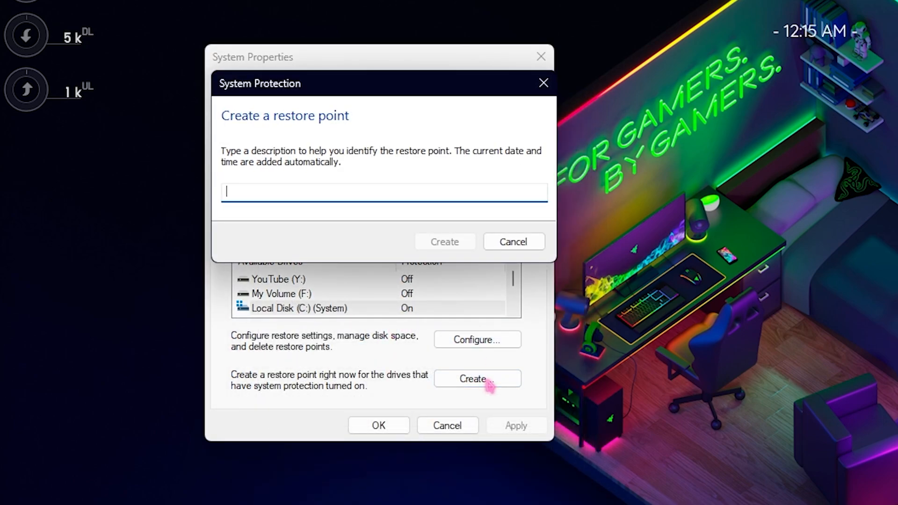
type("Intel HD")
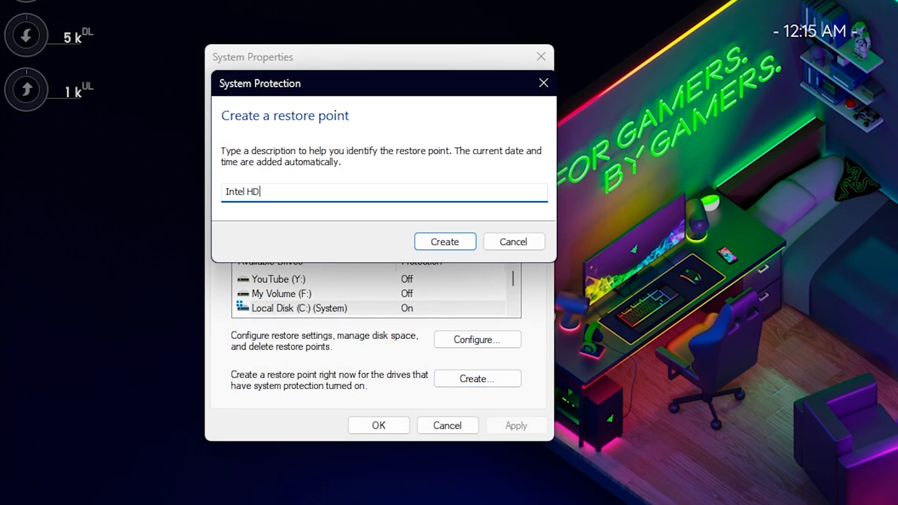
left_click(444, 241)
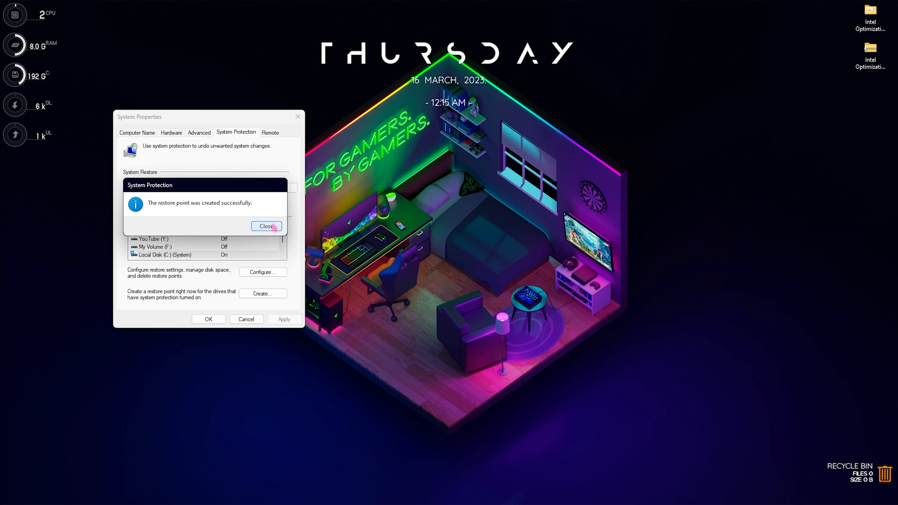
left_click(266, 225)
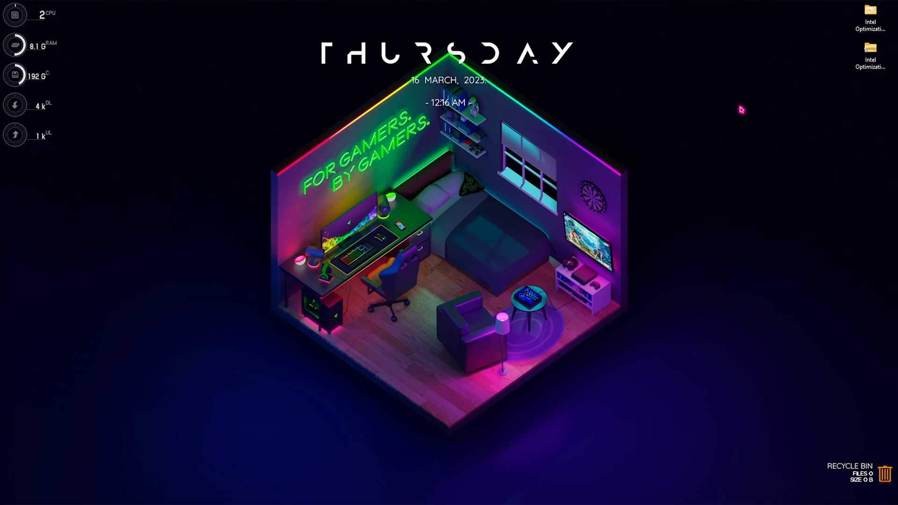
mouse_move(334, 94)
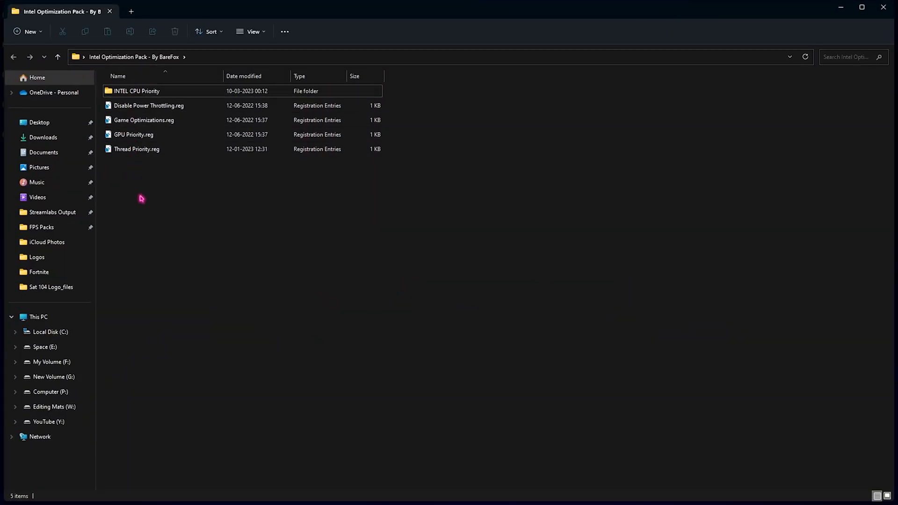
Open Disable Power Throttling.reg in Notepad to review it, then close it
left_click(136, 91)
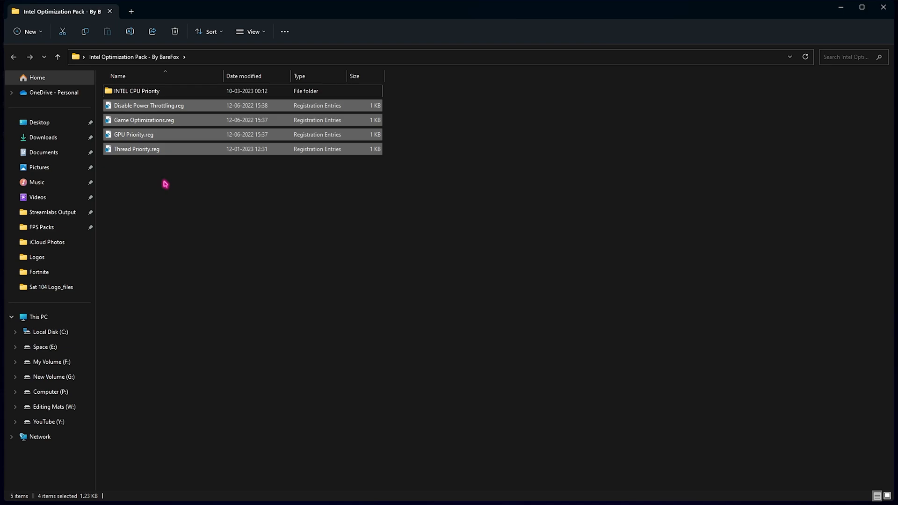
left_click(190, 197)
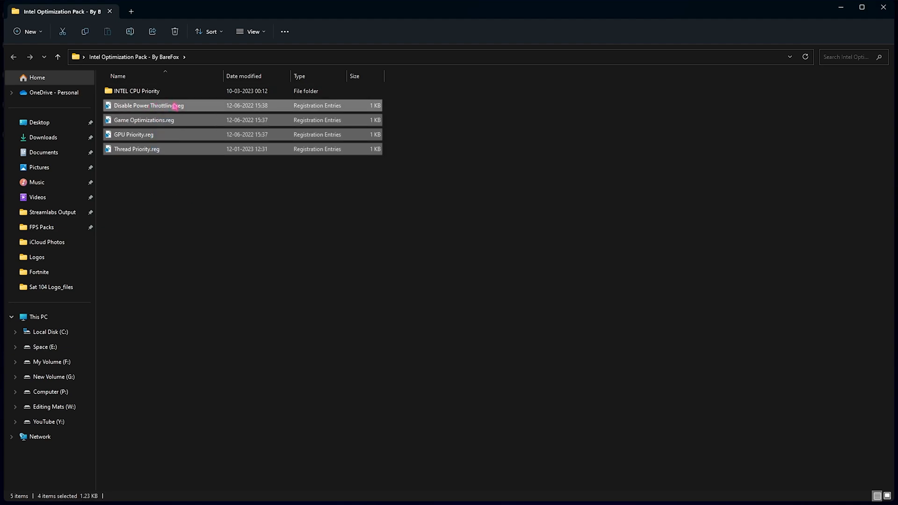
left_click(148, 106)
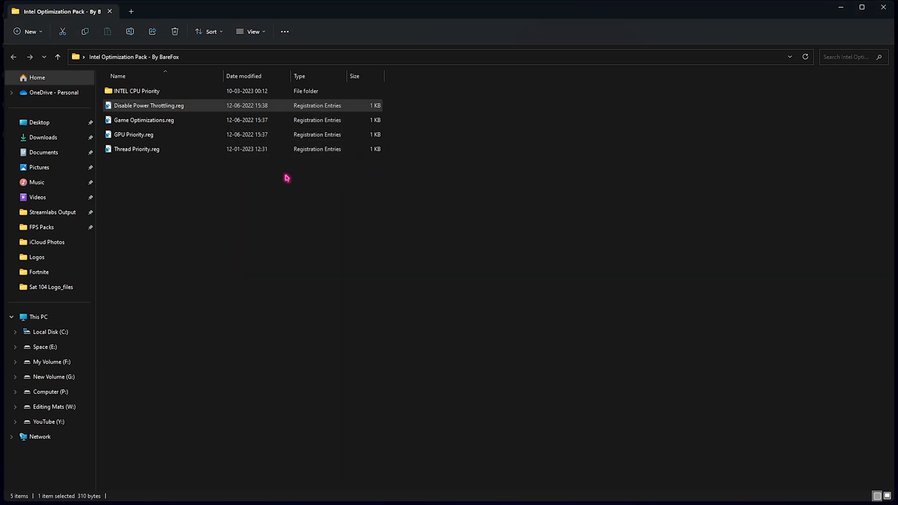
double_click(148, 105)
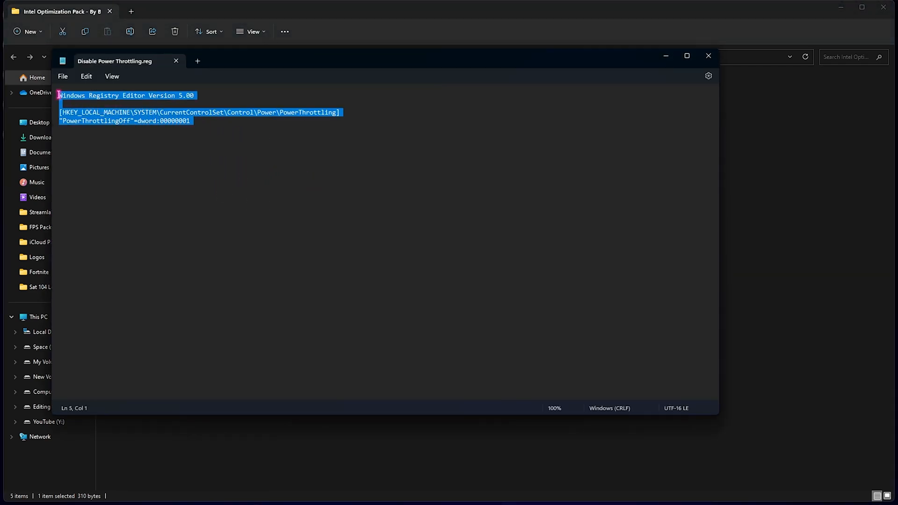
left_click(668, 86)
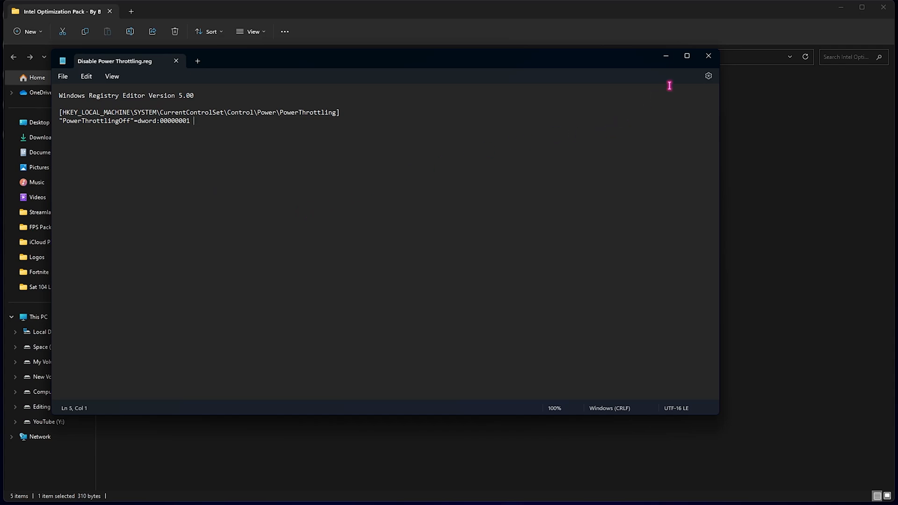
left_click(707, 55)
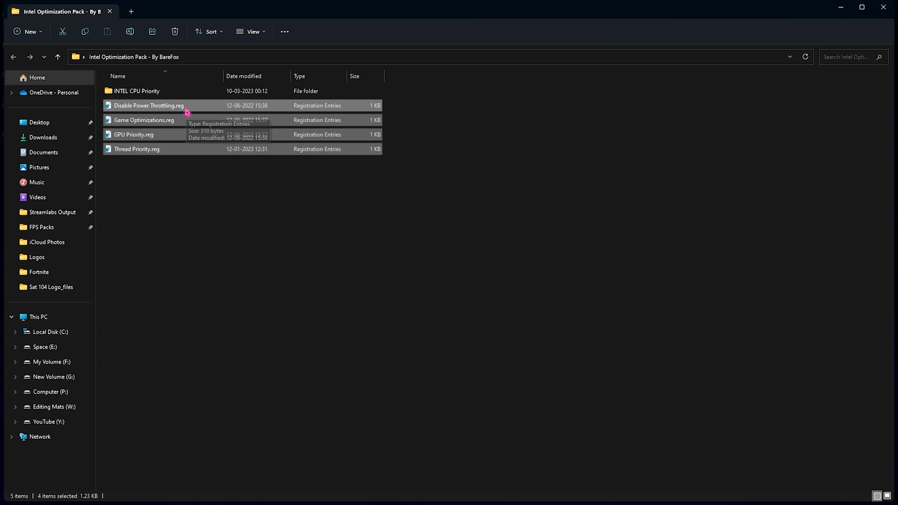
Open the INTEL CPU Priority folder and select Intel Priority.reg
left_click(136, 90)
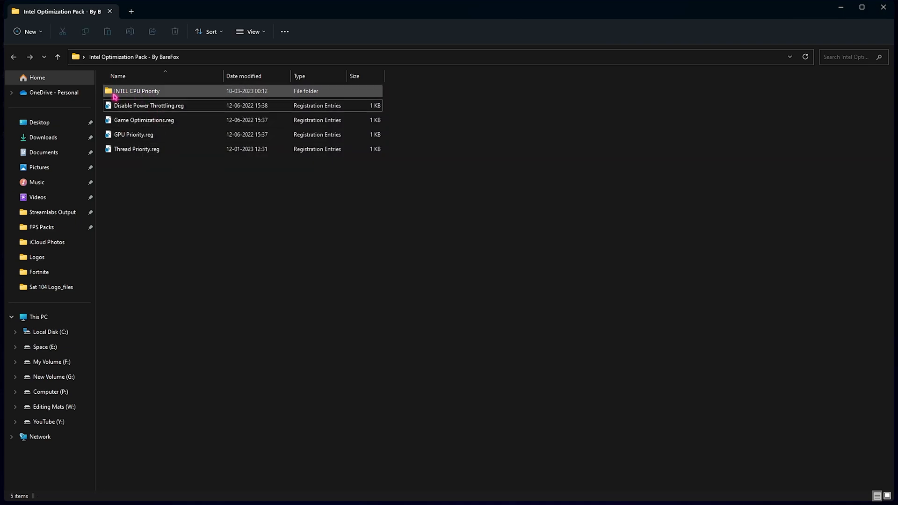
double_click(136, 91)
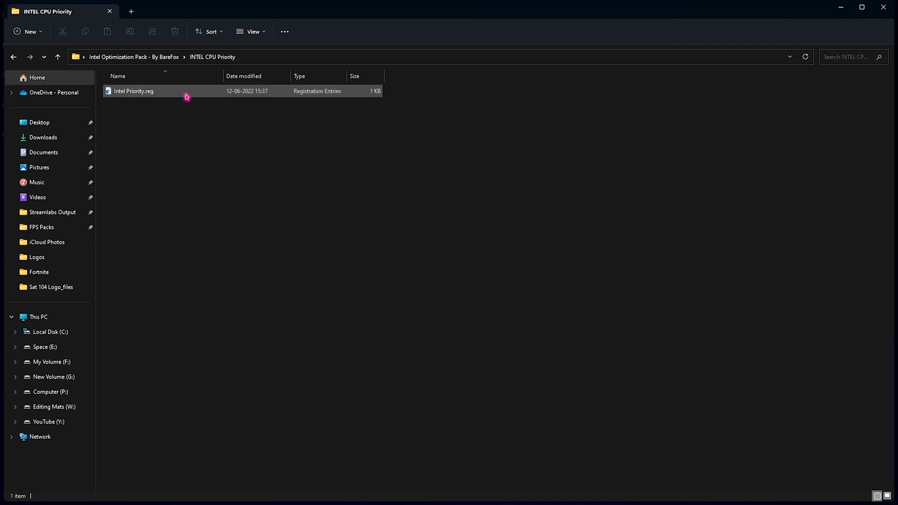
left_click(133, 92)
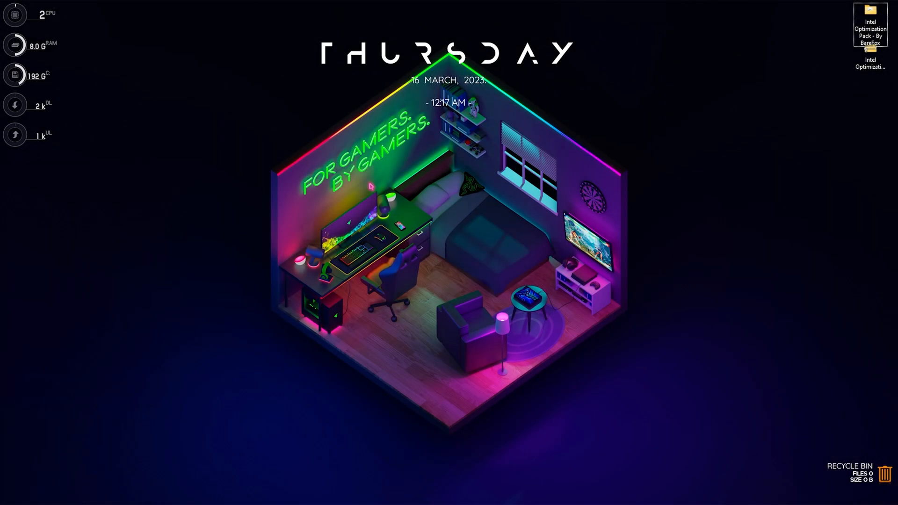
Choose Graphics Properties from the desktop right-click menu
right_click(543, 183)
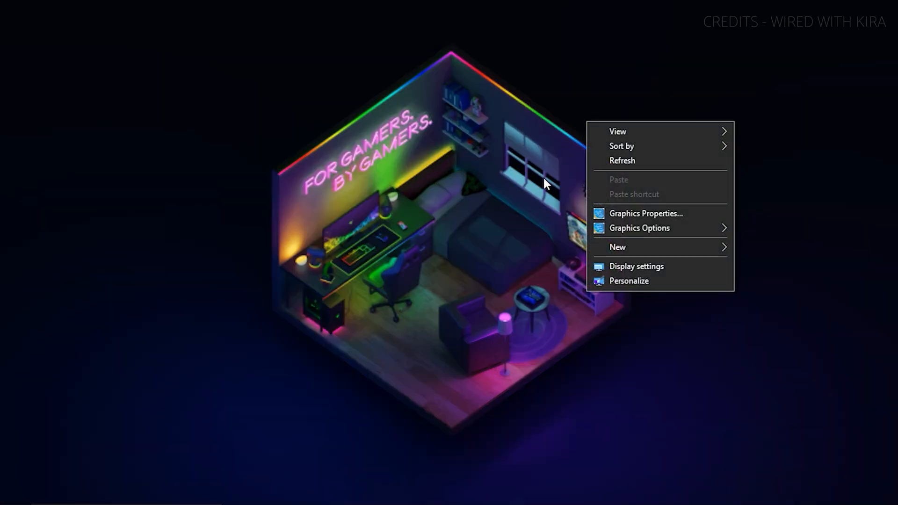
left_click(645, 213)
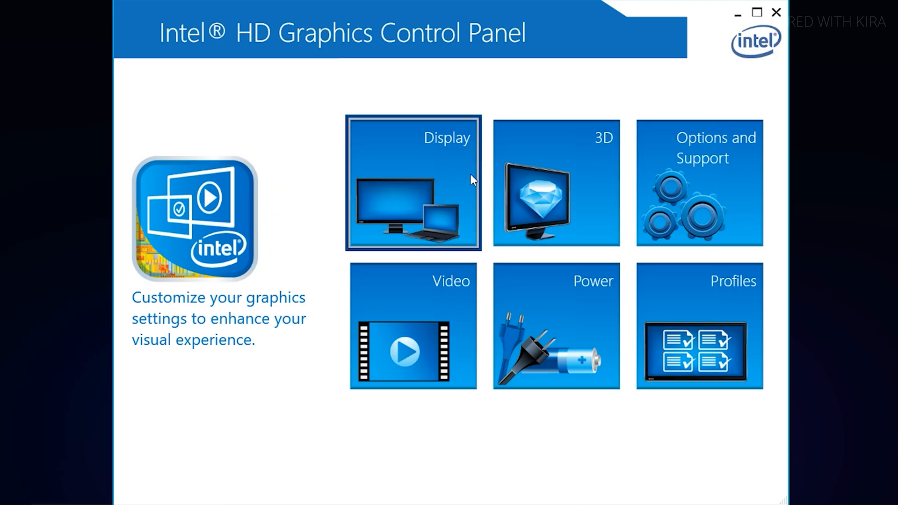
mouse_move(432, 173)
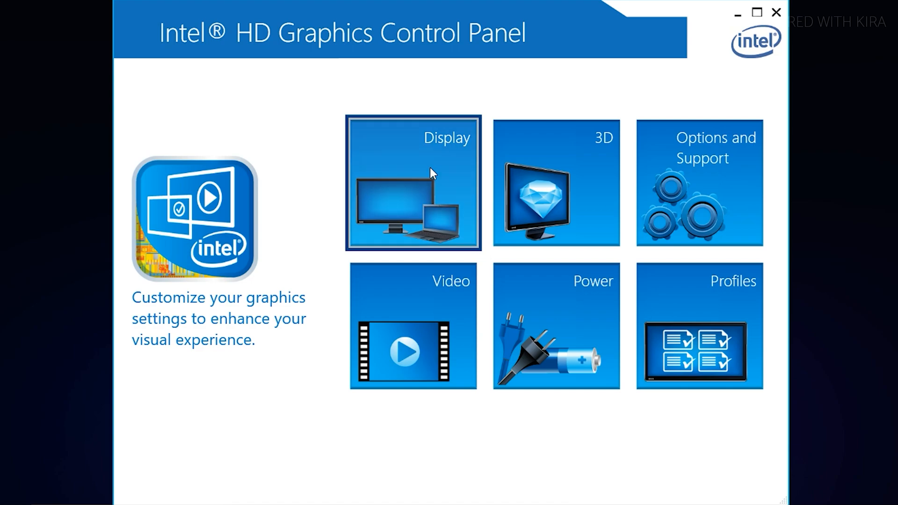
mouse_move(436, 161)
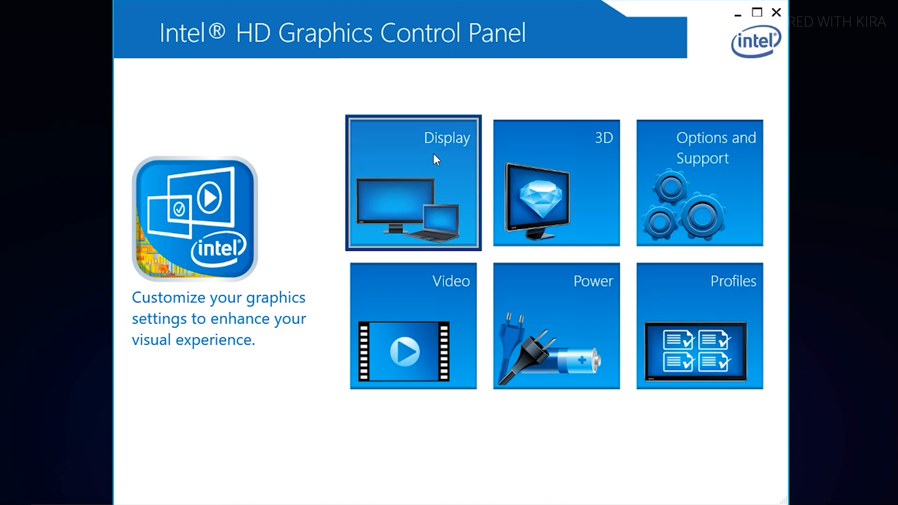
Open Display settings and keep the refresh rate at 60p Hz
left_click(413, 183)
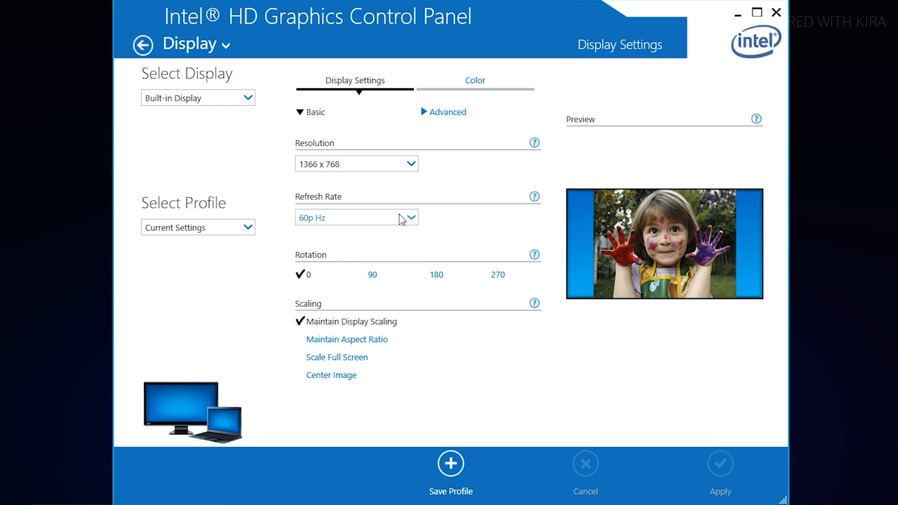
left_click(357, 217)
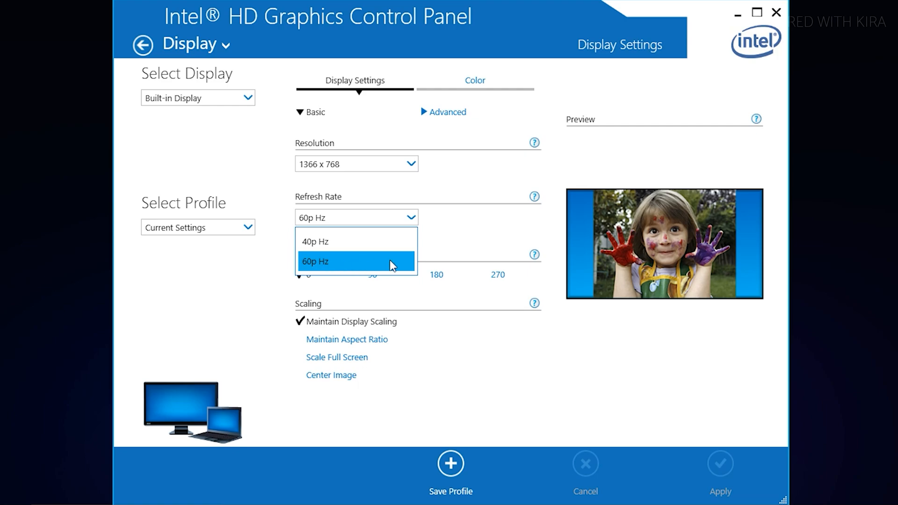
left_click(355, 261)
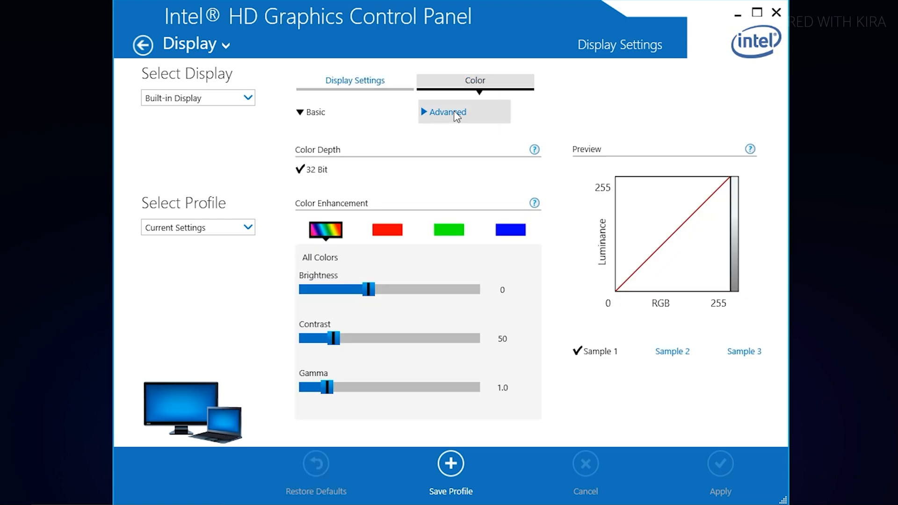
Raise Advanced color saturation to 40, apply it, and go back to the main menu
left_click(446, 112)
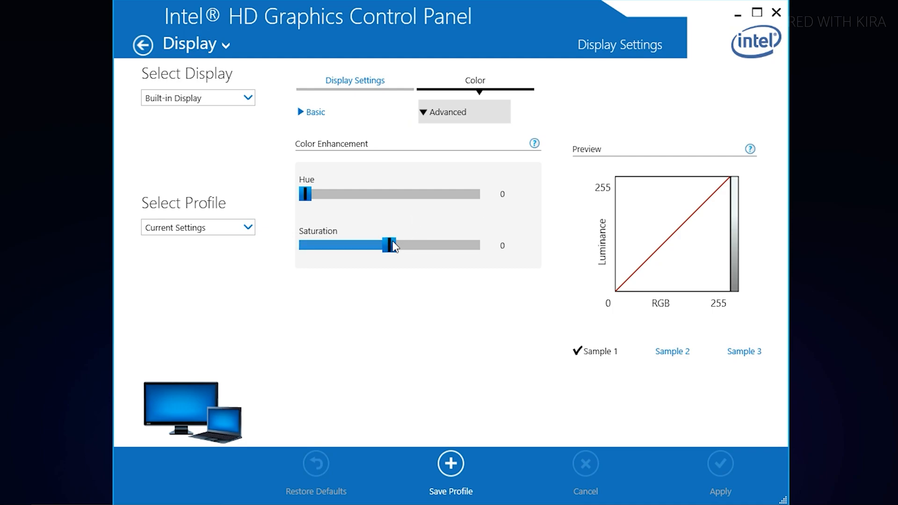
left_click_drag(389, 245, 416, 245)
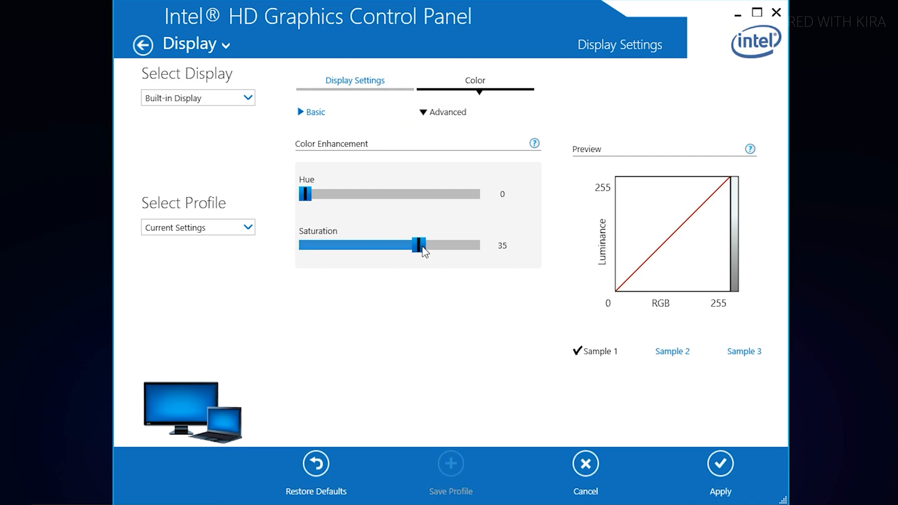
left_click_drag(415, 245, 421, 245)
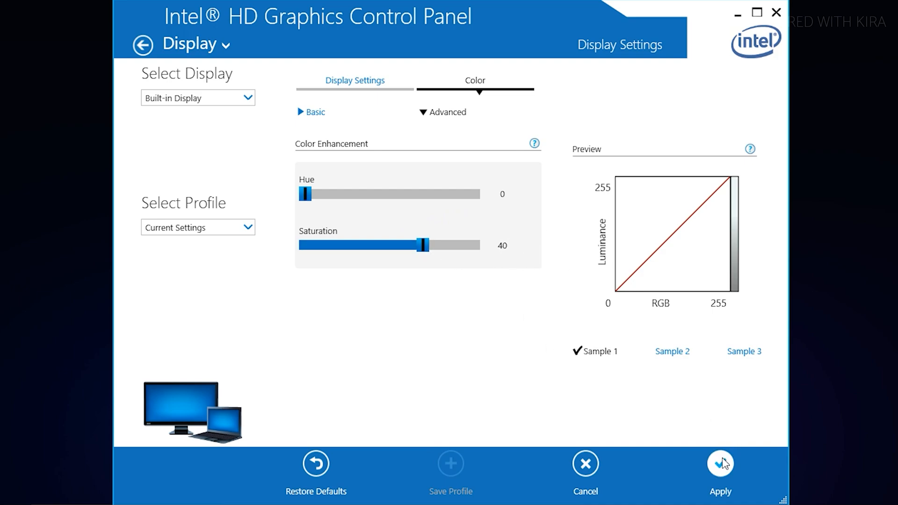
left_click(720, 464)
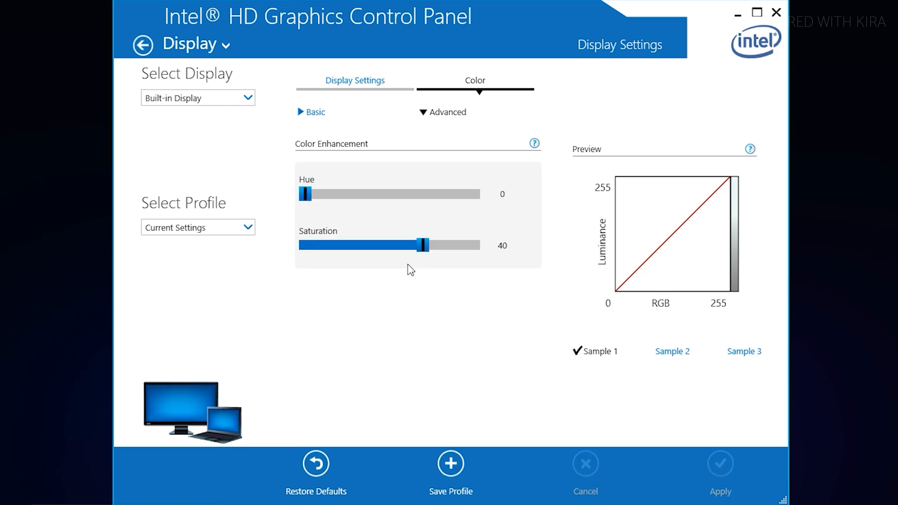
left_click(143, 45)
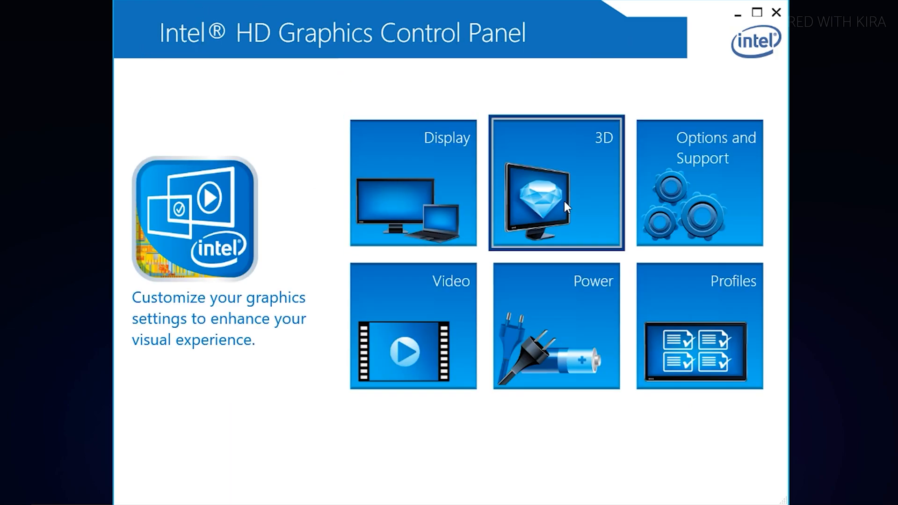
In 3D, enable Application Optimal Mode, apply Performance mode, and go back
left_click(555, 182)
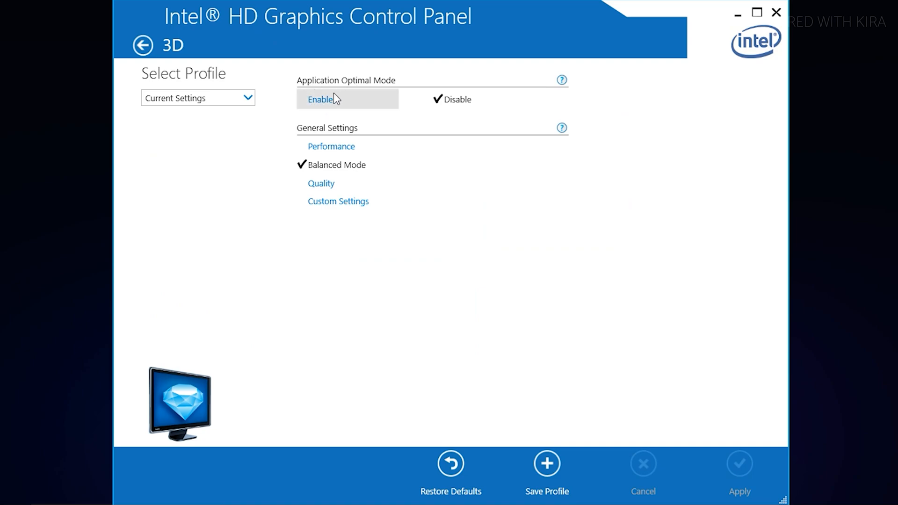
left_click(321, 99)
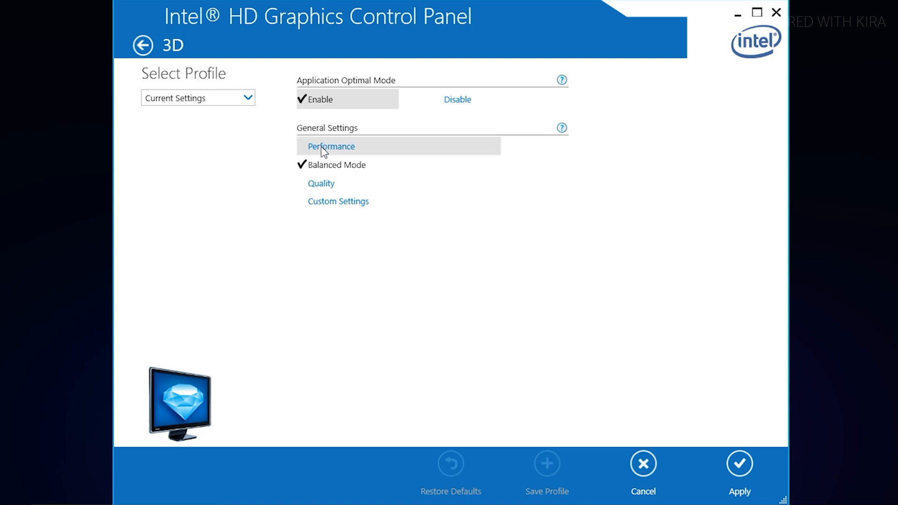
left_click(330, 145)
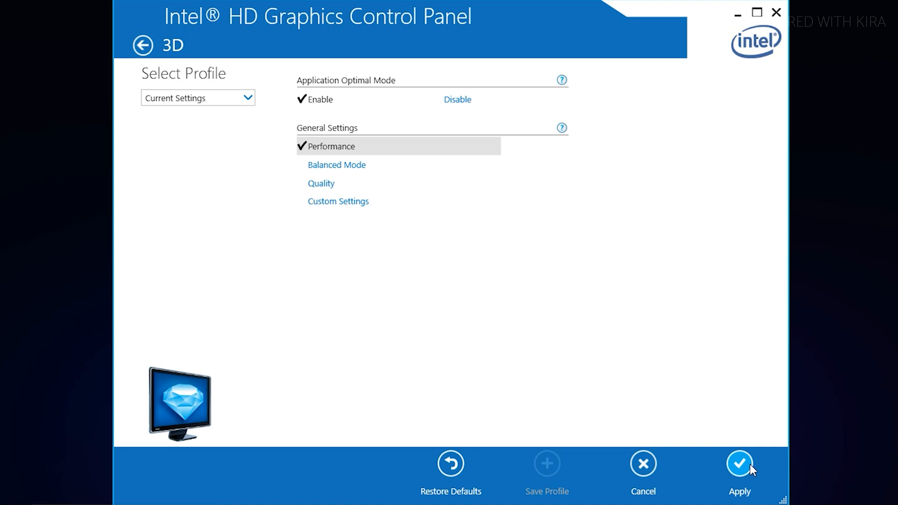
left_click(739, 464)
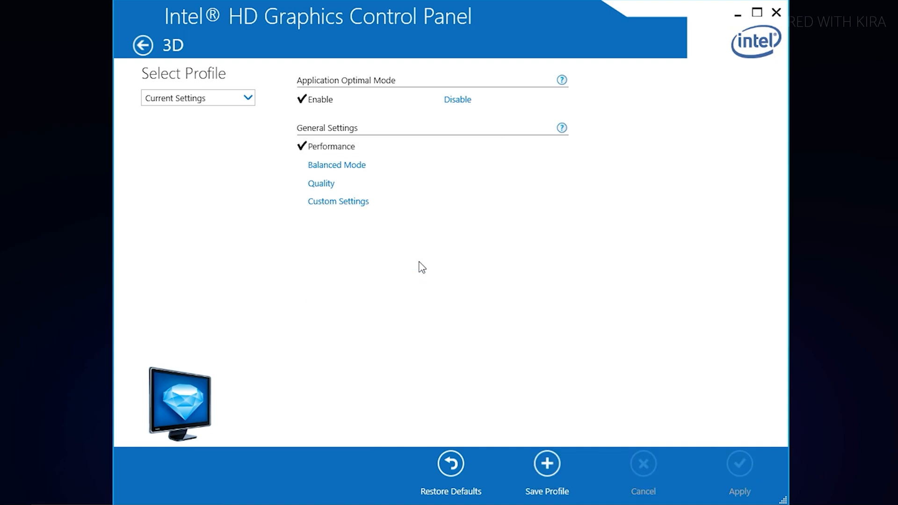
left_click(142, 45)
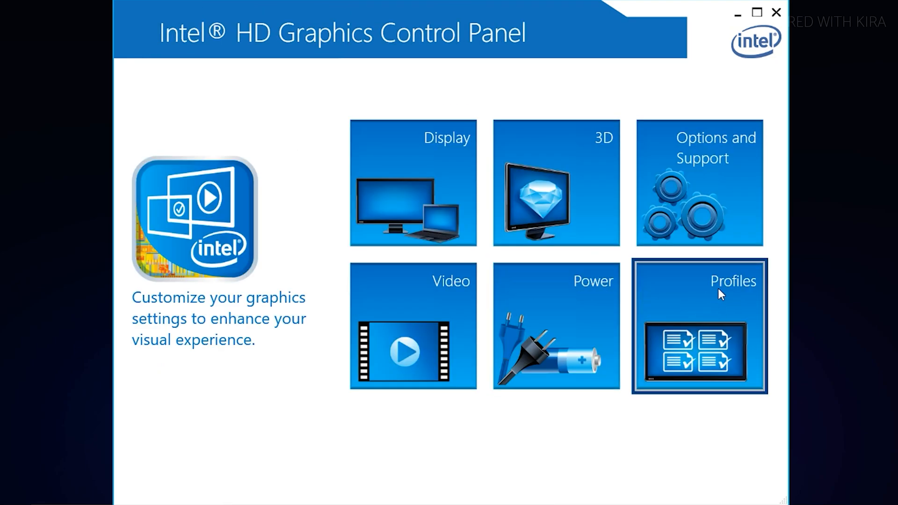
left_click(699, 327)
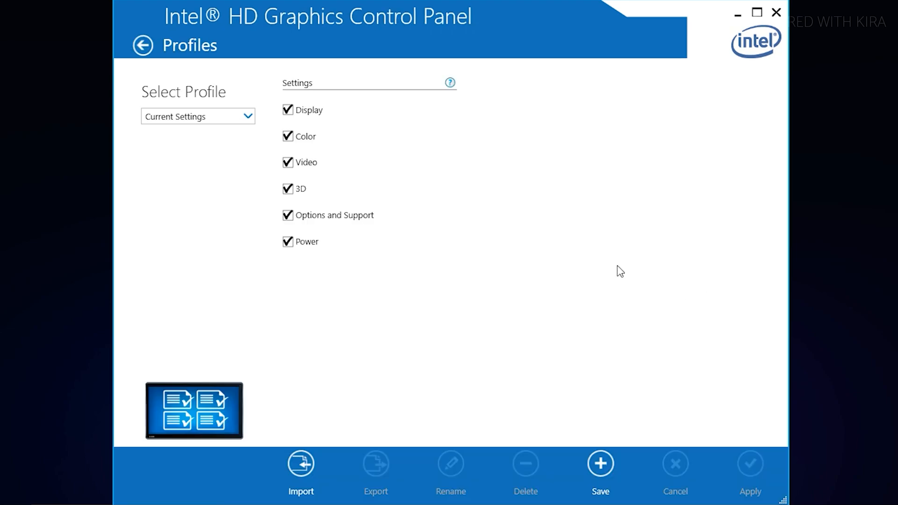
mouse_move(306, 162)
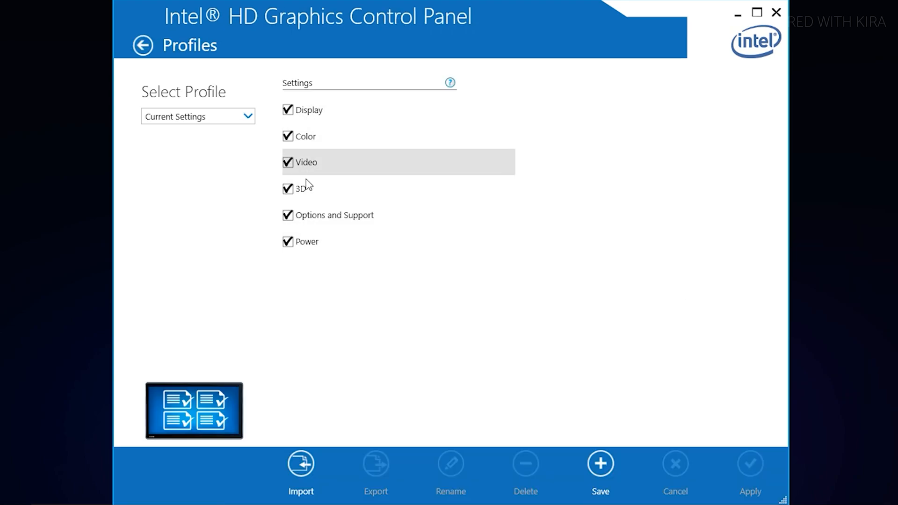
mouse_move(318, 158)
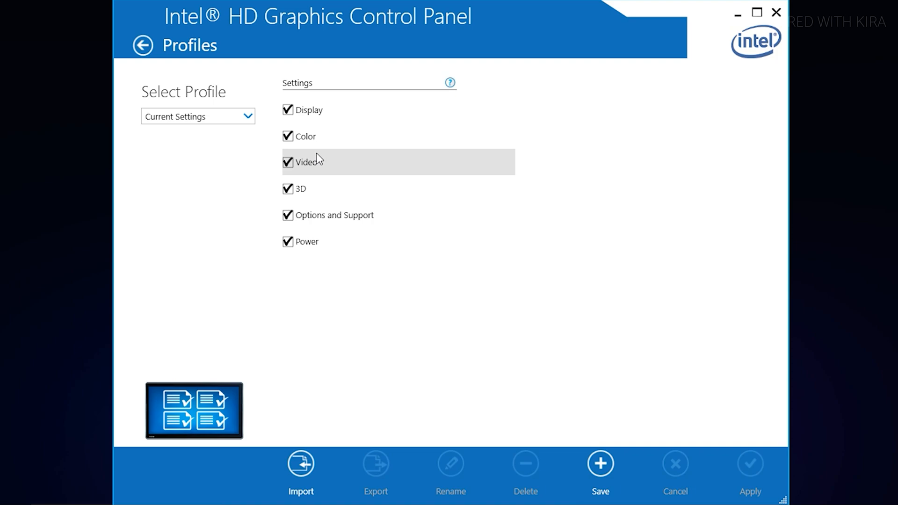
left_click(142, 46)
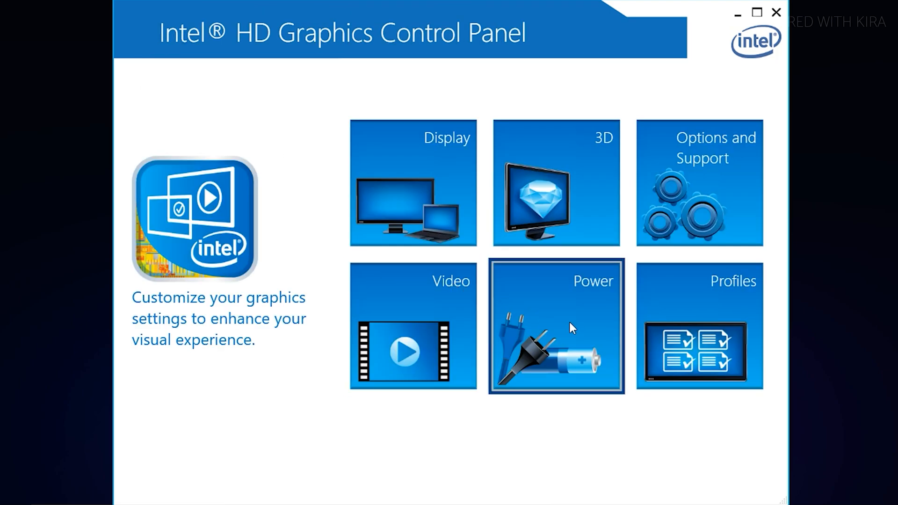
Set Maximum Performance for both Plugged In and On Battery, then apply and confirm
left_click(555, 326)
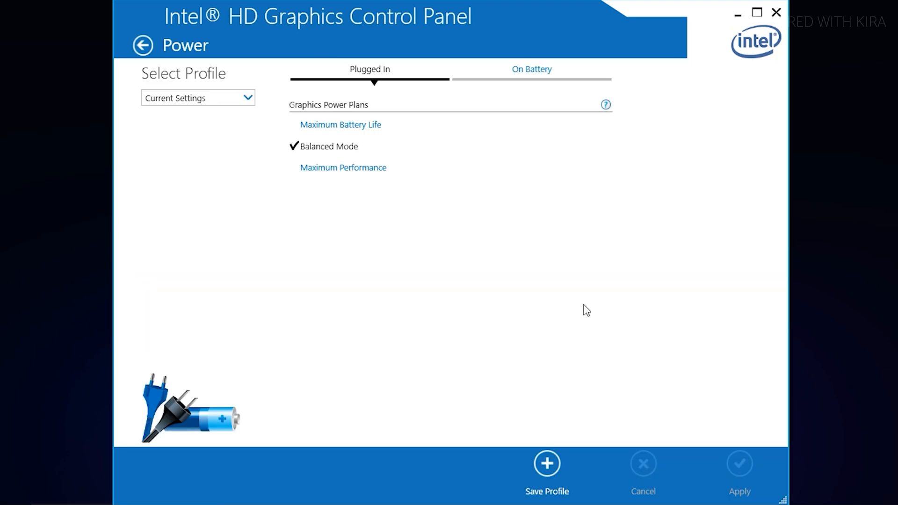
left_click(343, 168)
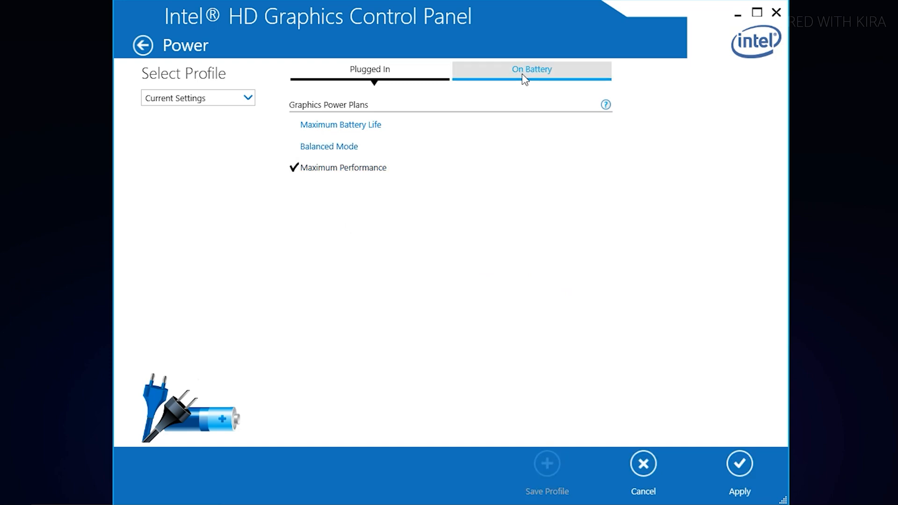
left_click(530, 68)
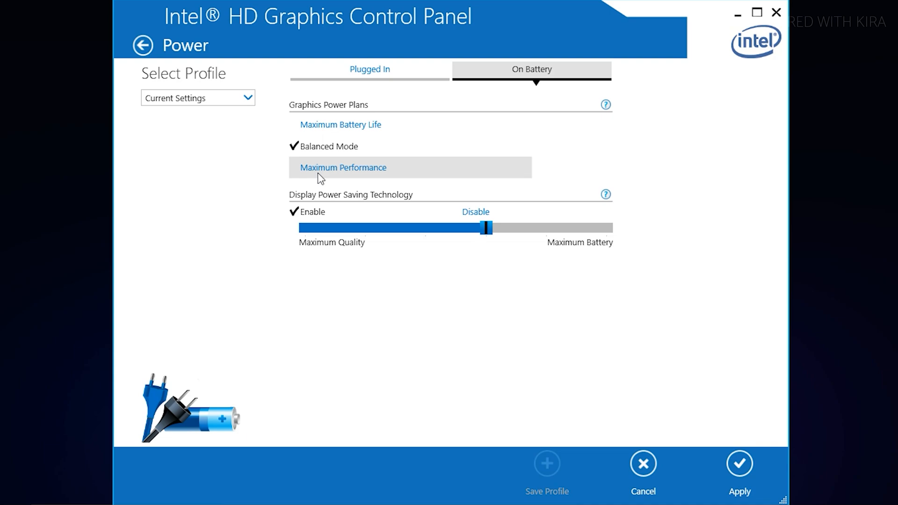
left_click(342, 167)
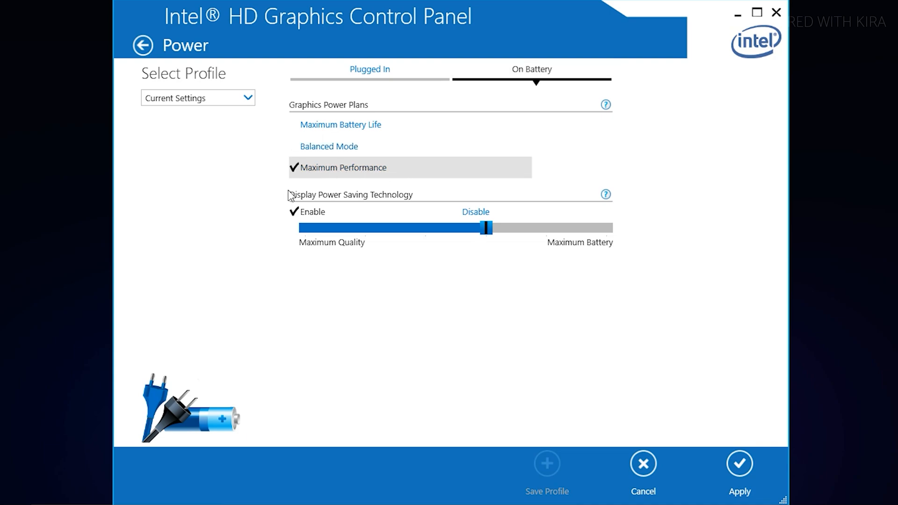
mouse_move(322, 201)
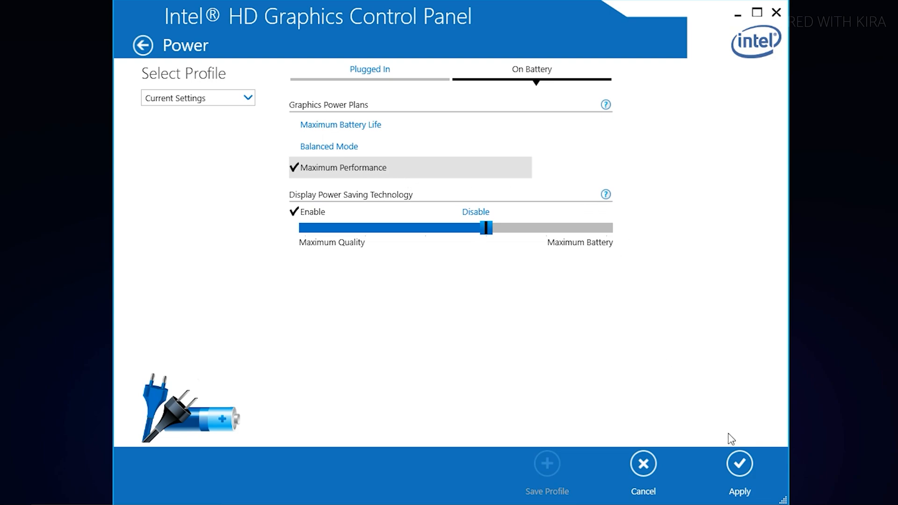
left_click(739, 464)
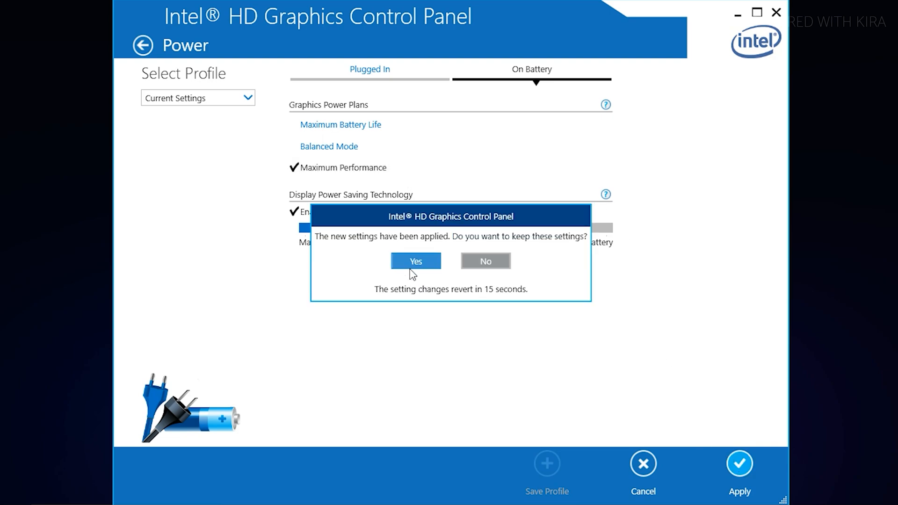
left_click(415, 261)
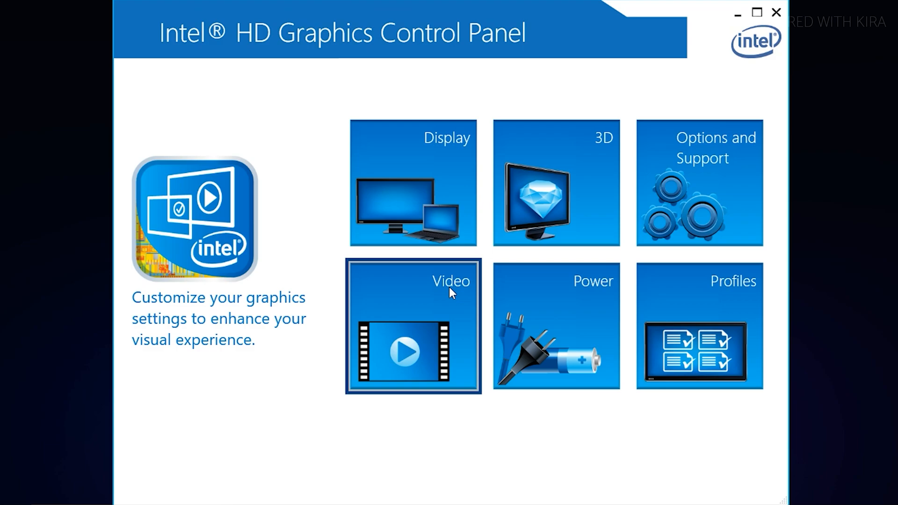
In Video, set Standard Color Correction to Application Settings and apply
left_click(412, 326)
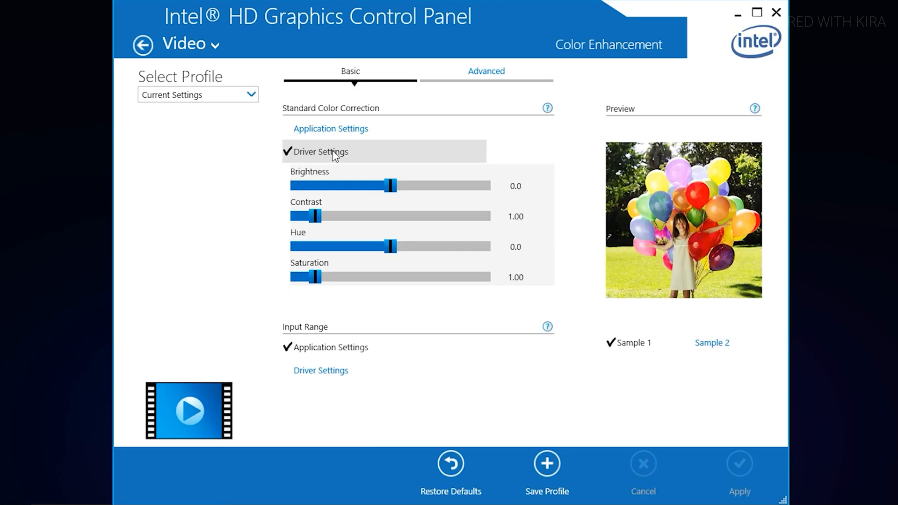
left_click(330, 129)
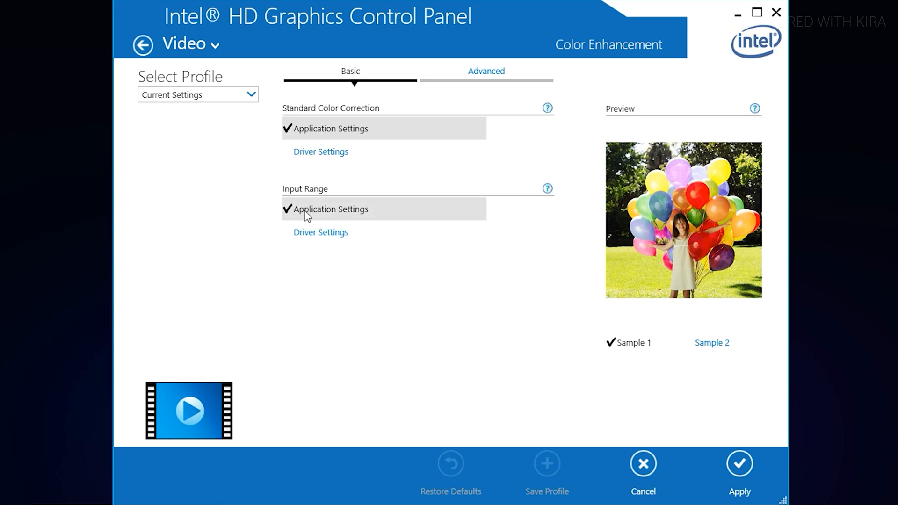
mouse_move(356, 215)
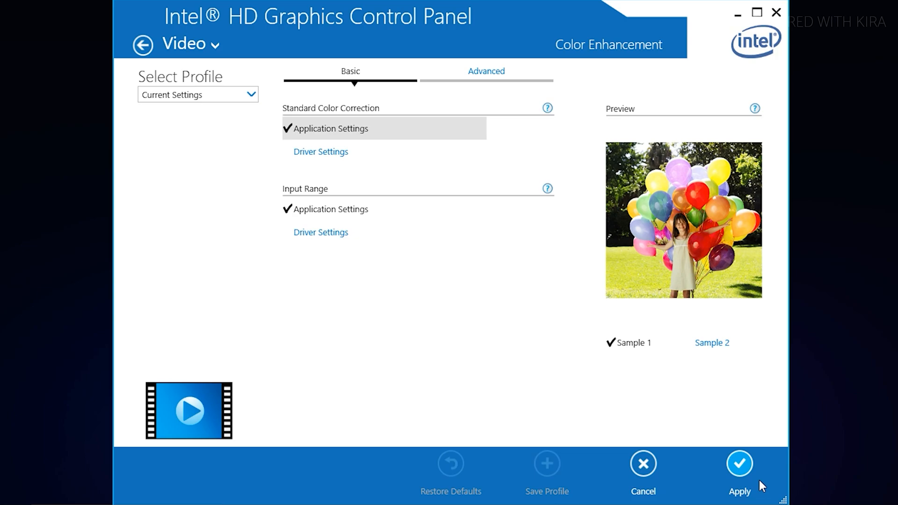
left_click(739, 464)
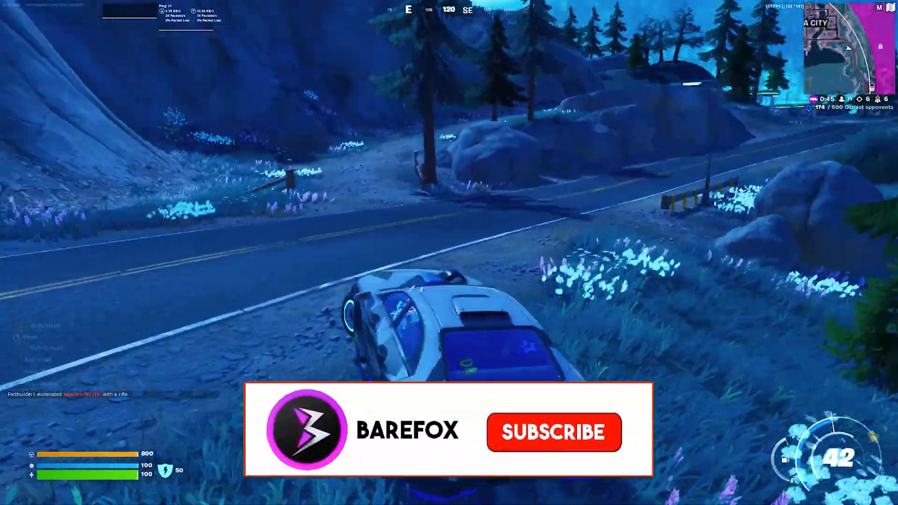
left_click(552, 432)
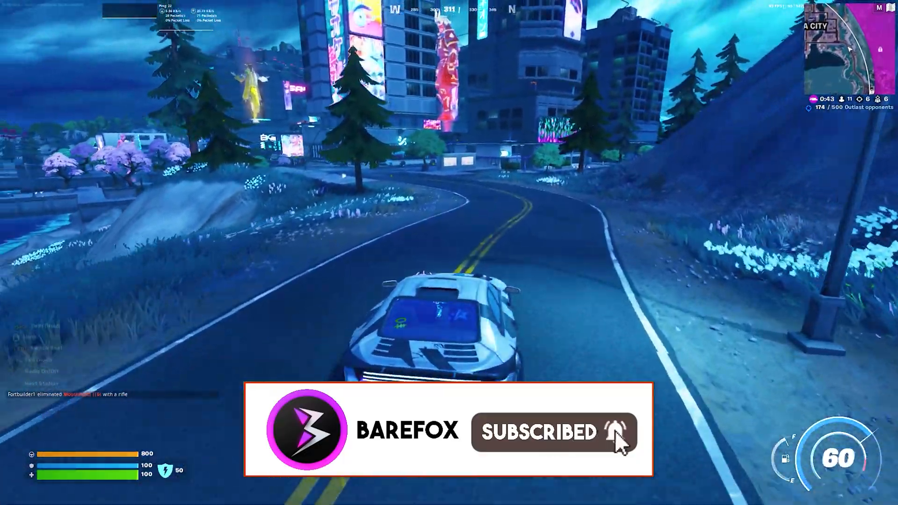